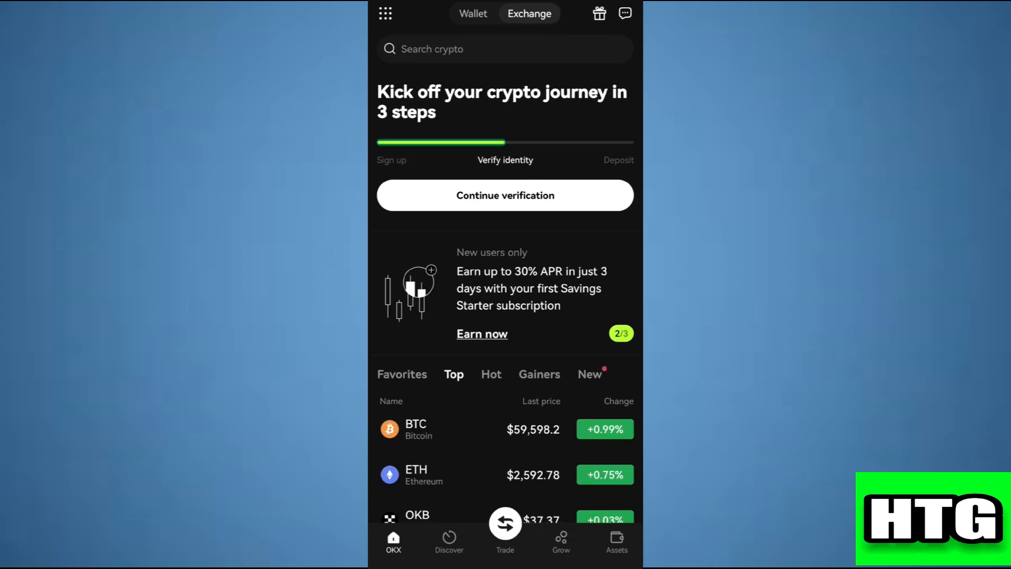
Open the Assets overview and choose Deposit to start a crypto deposit.
click(616, 542)
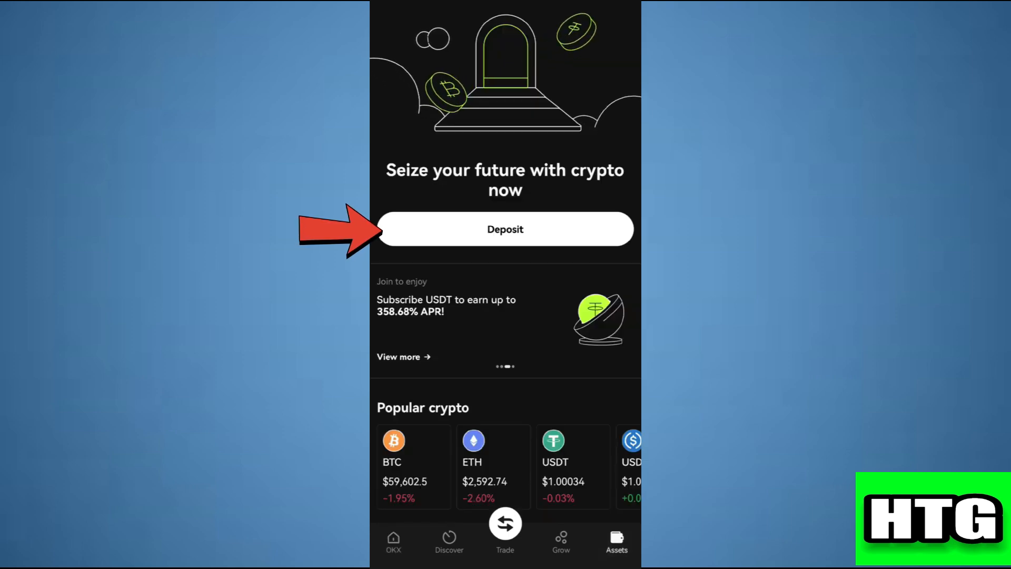
click(505, 229)
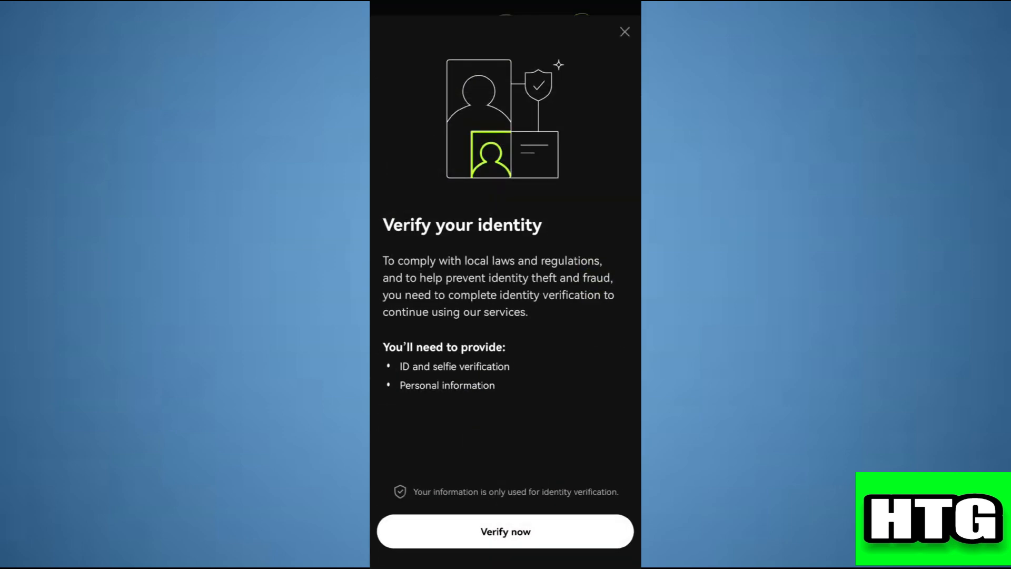